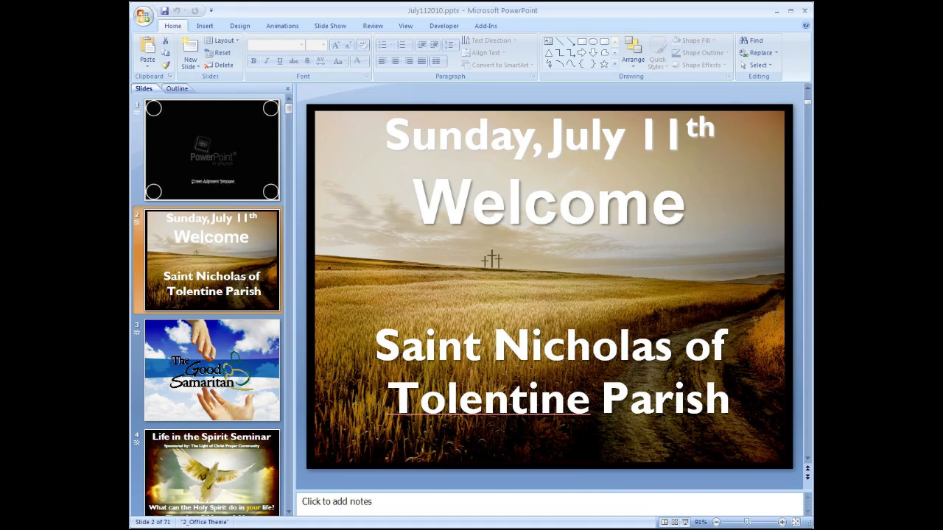
Step: Enable Use Presenter View on the Slide Show tab to run the parish deck
click(335, 25)
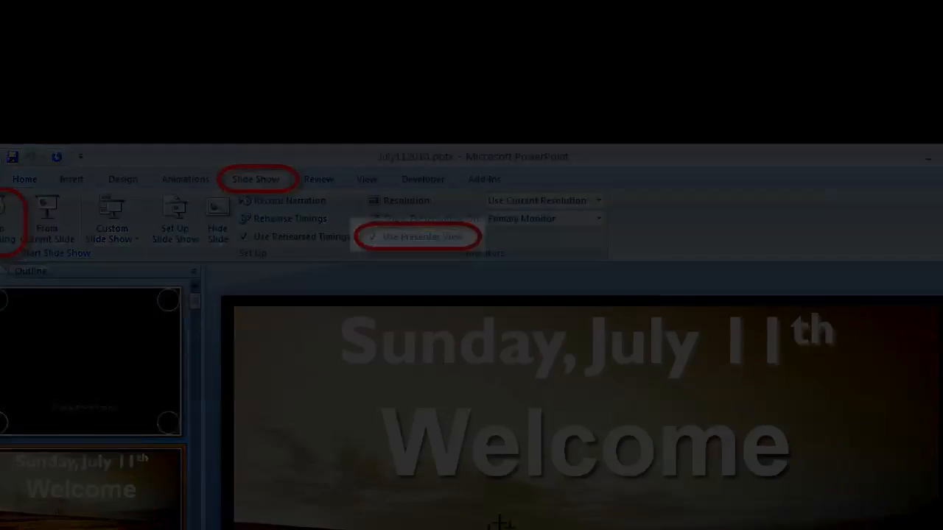
click(418, 237)
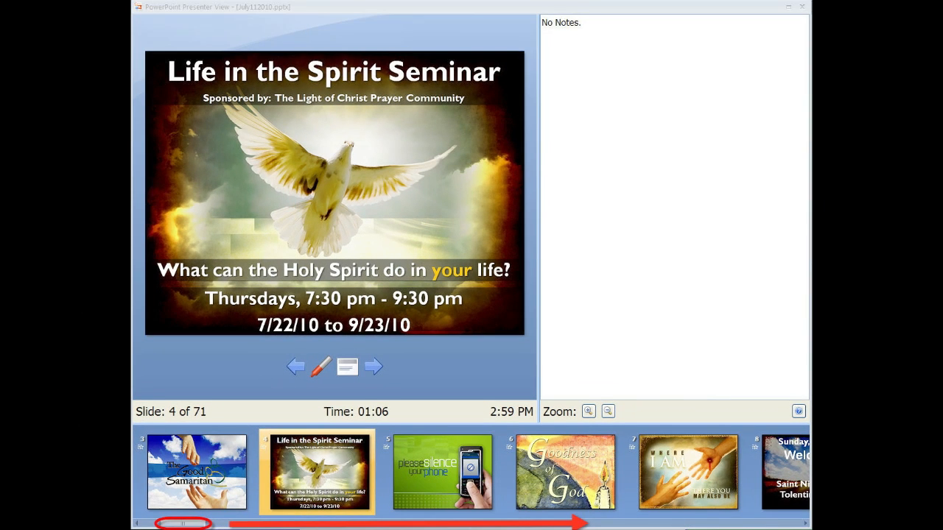
Step: Scroll the thumbnail strip ahead to slides 53–58, keeping slide 4 current
drag(184, 523, 670, 522)
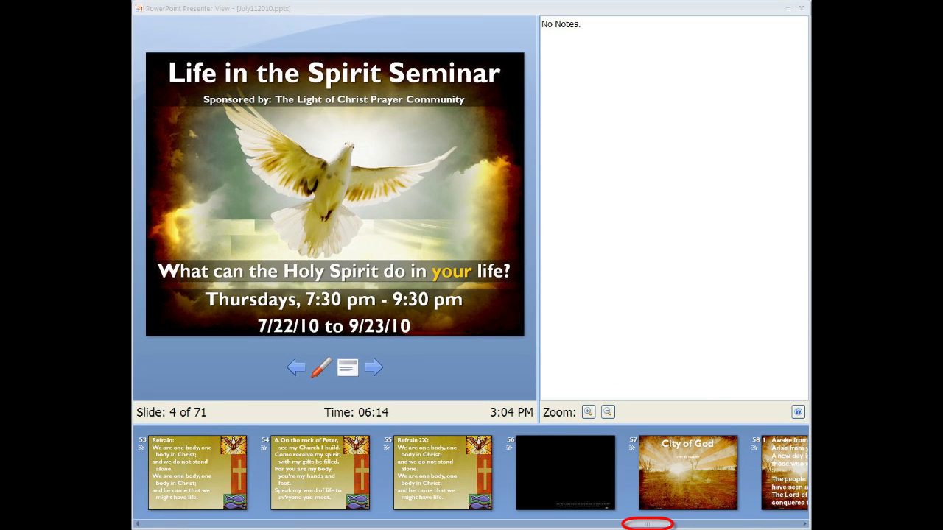